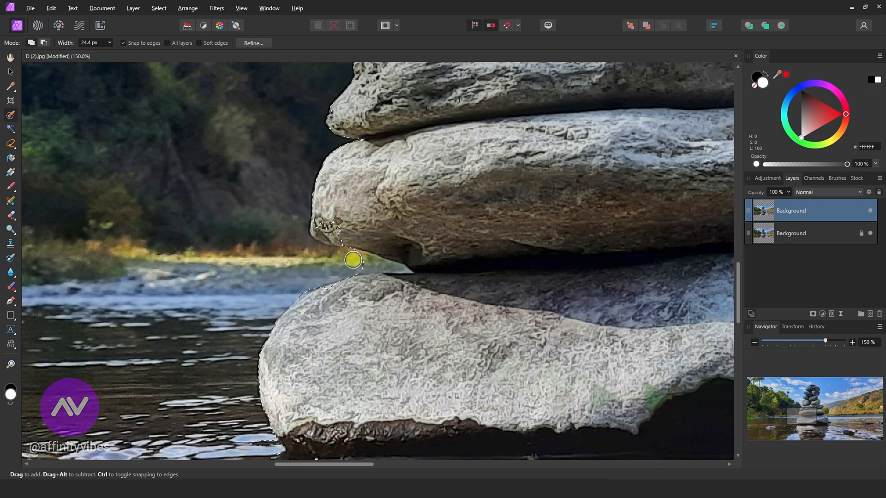
Step: Paint an edge-snapped selection over every stone of the cairn, then zoom out
{"action": "scroll", "scroll_direction": "down", "scroll_amount": 3}
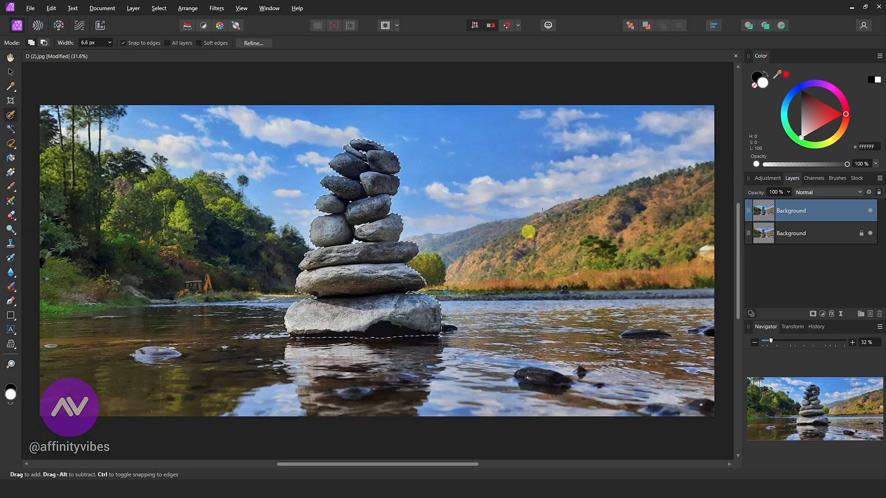
{"action": "left_click", "coordinate": [385, 25]}
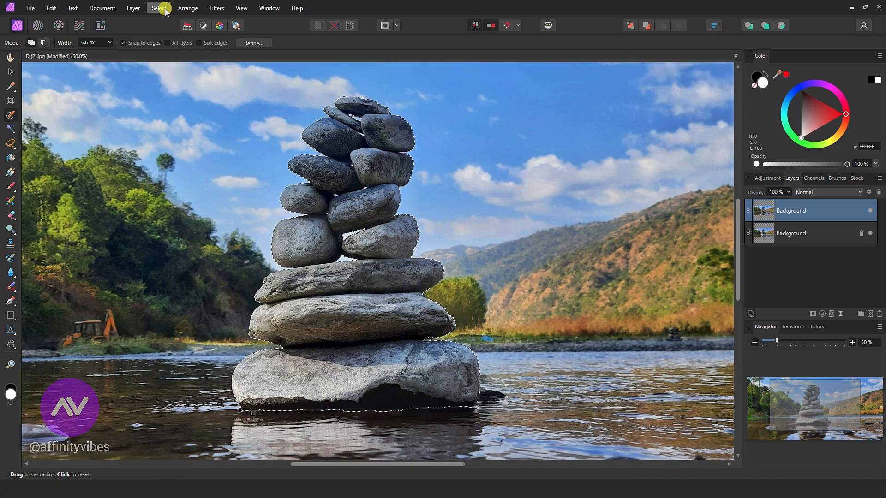
Step: Invert the cairn selection from the Select menu so it covers the background
{"action": "left_click", "coordinate": [158, 8]}
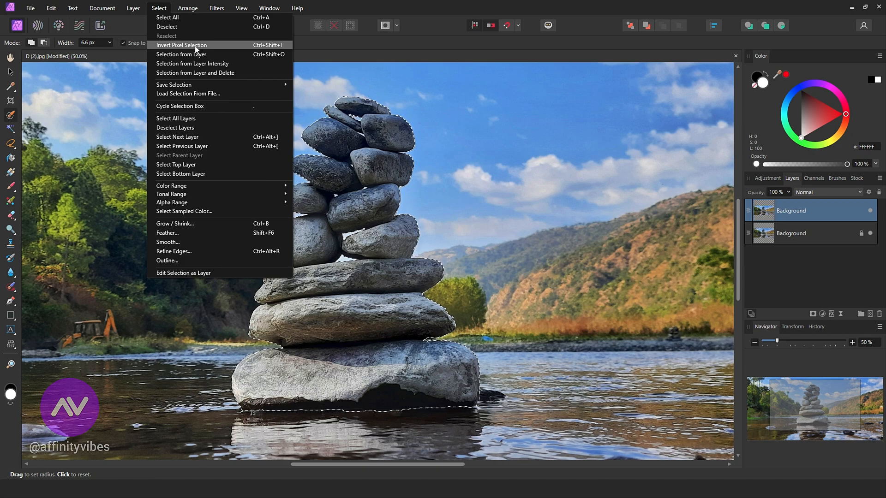
{"action": "left_click", "coordinate": [181, 45]}
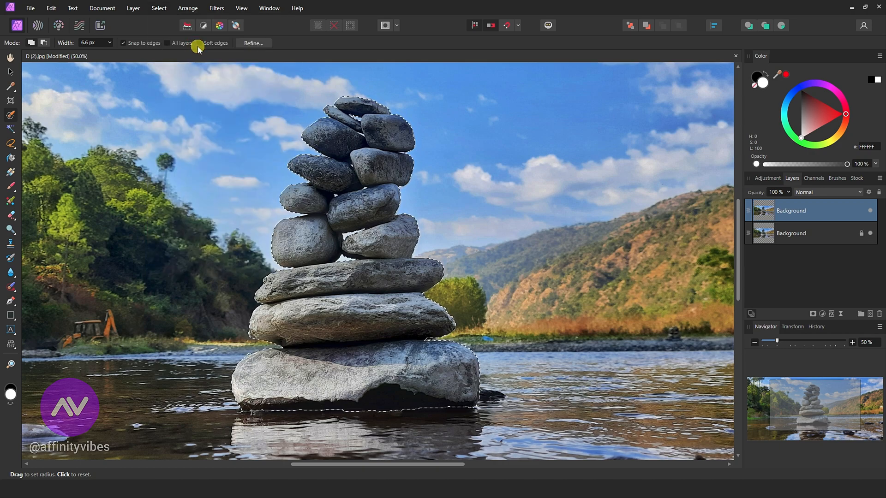
Step: Preview a roughly 20 px Gaussian Blur on the selected background
{"action": "left_click", "coordinate": [218, 8]}
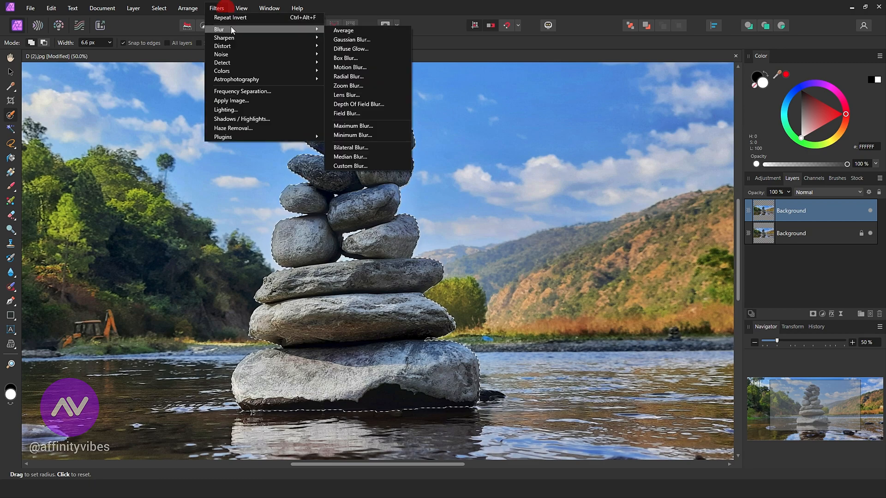
{"action": "mouse_move", "coordinate": [351, 40]}
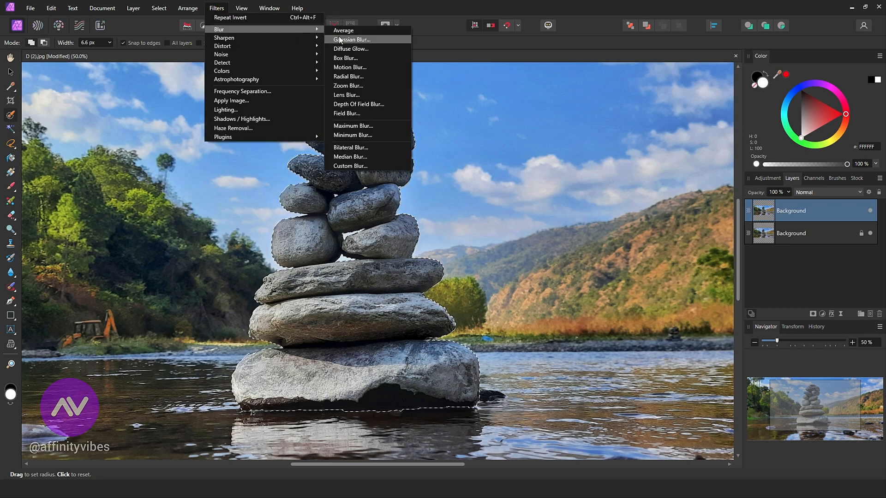
{"action": "left_click", "coordinate": [350, 39]}
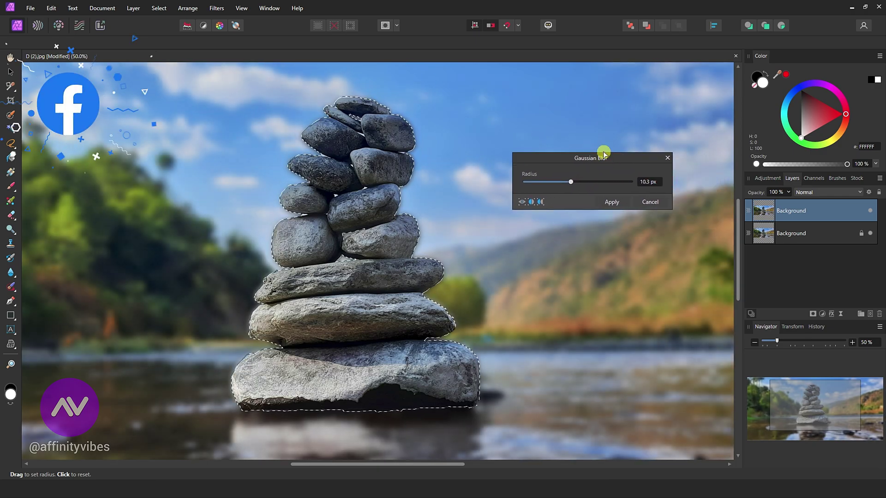
{"action": "scroll", "scroll_direction": "down", "scroll_amount": 3}
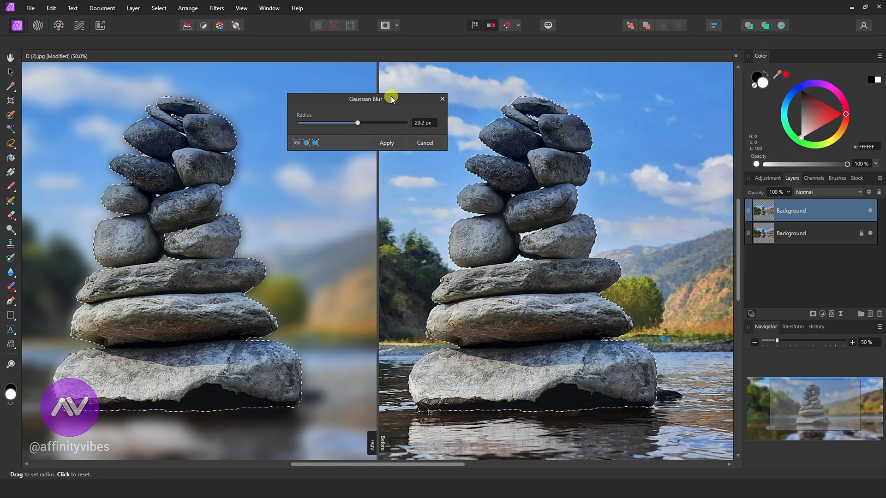
{"action": "mouse_move", "coordinate": [408, 305]}
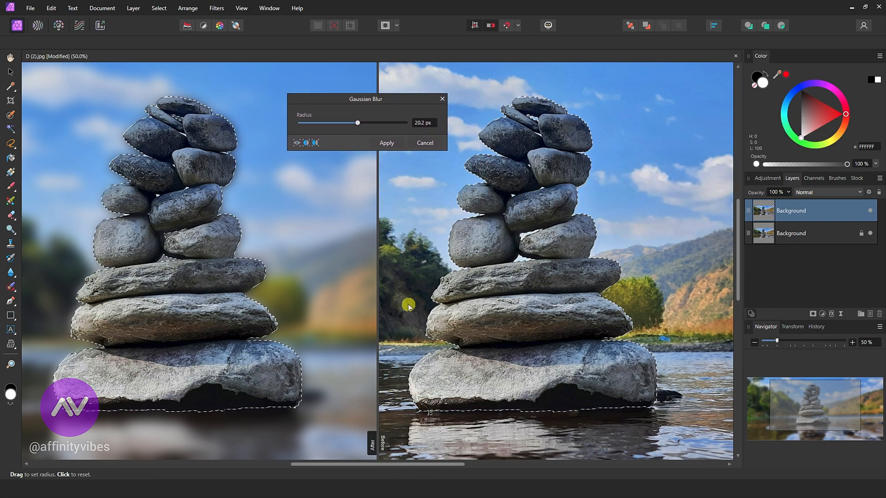
{"action": "mouse_move", "coordinate": [357, 137]}
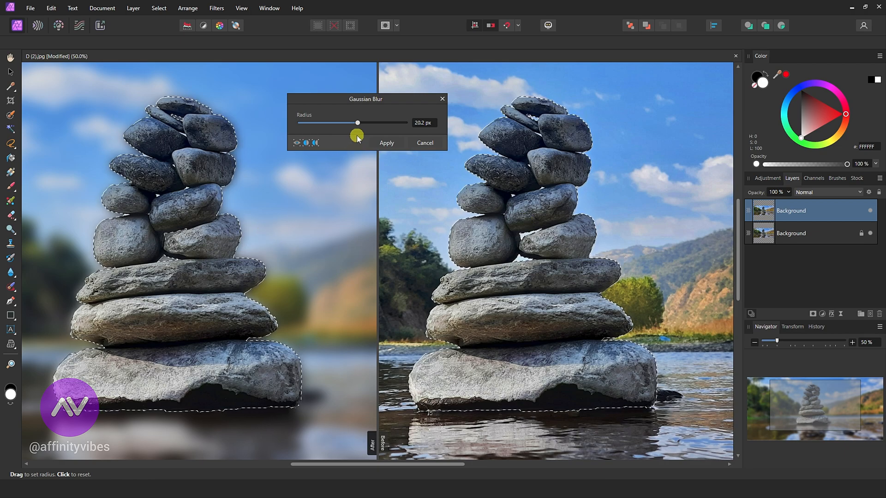
Step: Settle the Gaussian Blur radius at 16.4 px and apply it
{"action": "left_click_drag", "start_coordinate": [356, 122], "coordinate": [349, 123]}
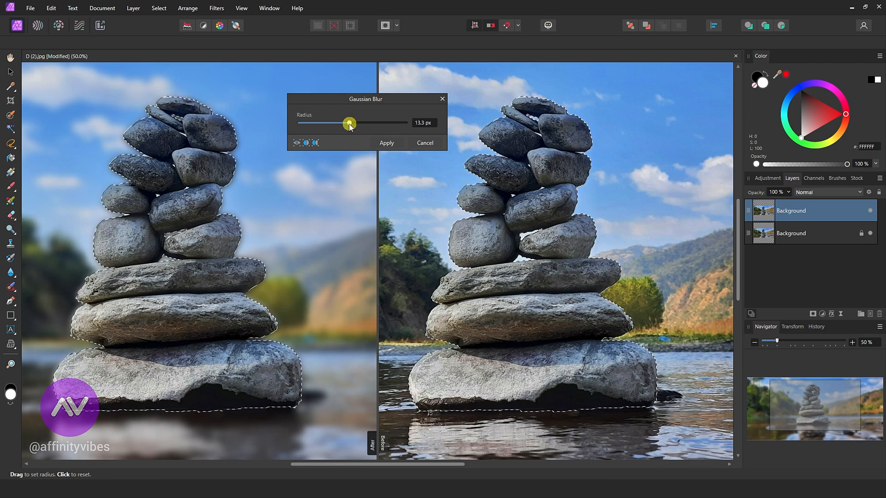
{"action": "left_click_drag", "start_coordinate": [350, 124], "coordinate": [325, 123]}
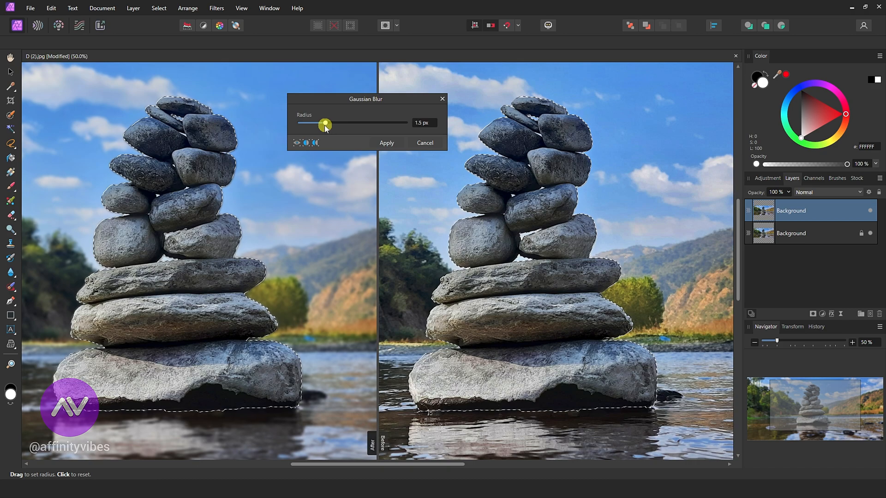
{"action": "left_click_drag", "start_coordinate": [325, 124], "coordinate": [340, 123]}
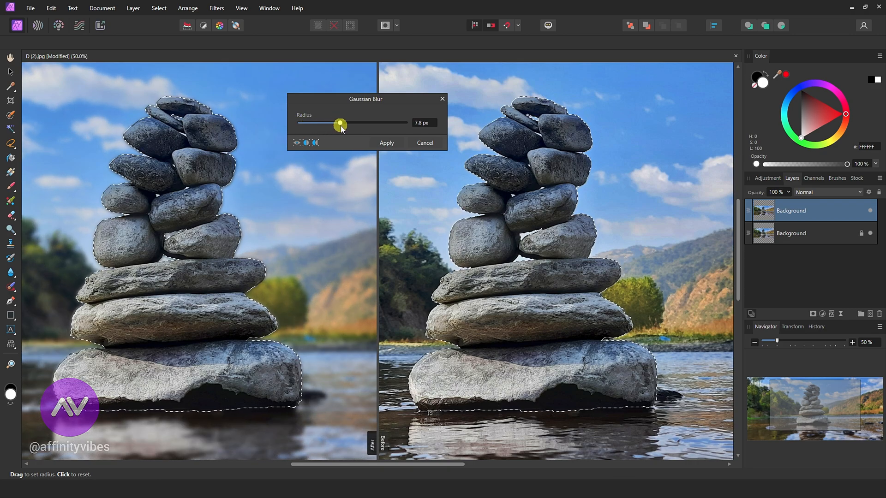
{"action": "left_click_drag", "start_coordinate": [340, 123], "coordinate": [357, 124]}
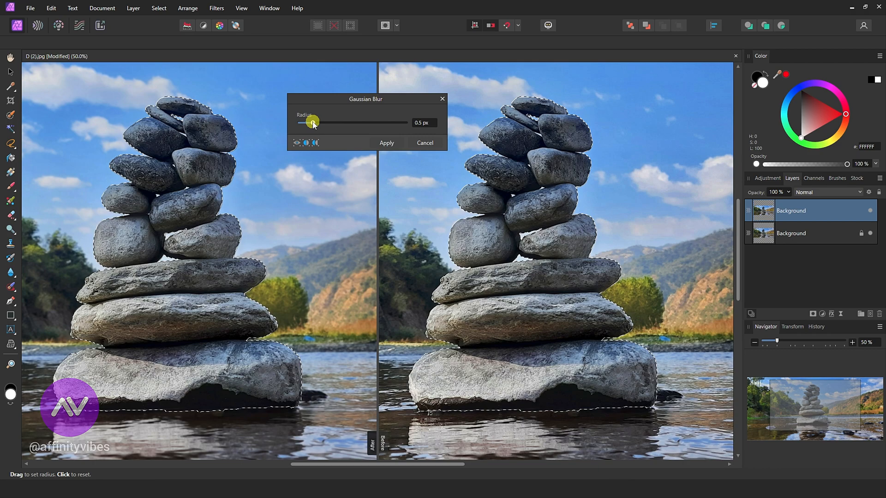
{"action": "left_click_drag", "start_coordinate": [309, 123], "coordinate": [337, 121]}
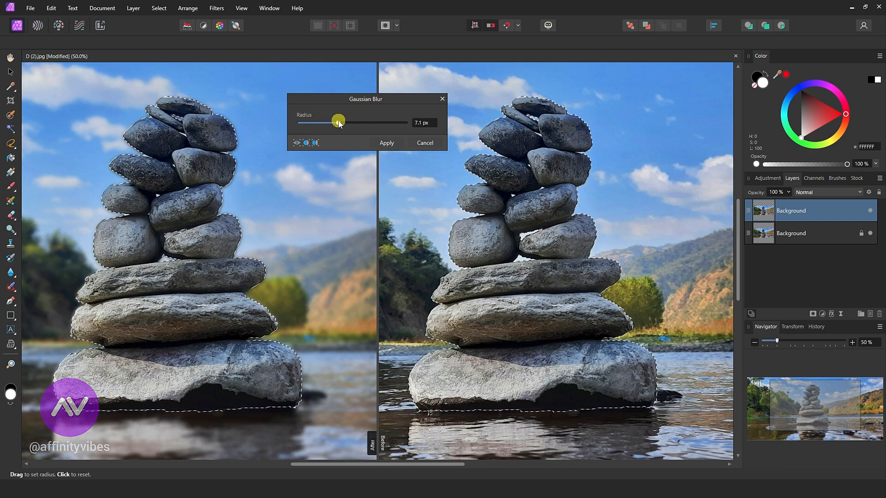
{"action": "left_click_drag", "start_coordinate": [337, 122], "coordinate": [352, 122]}
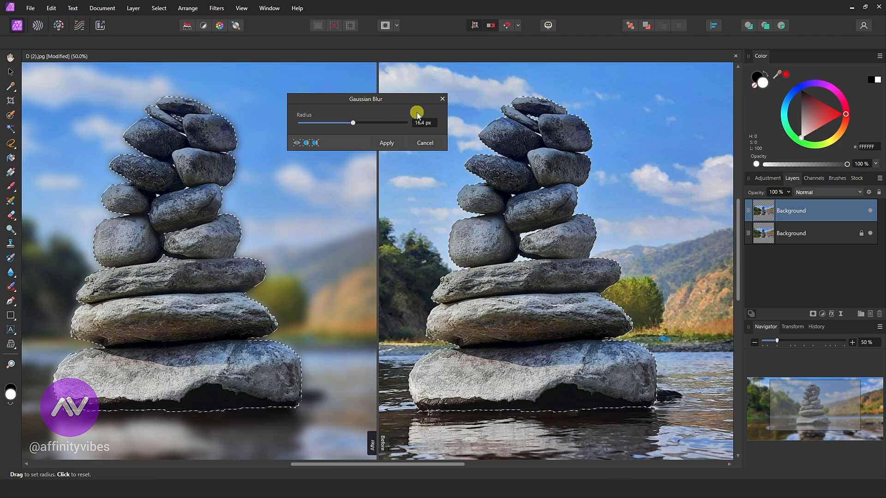
{"action": "left_click", "coordinate": [386, 143]}
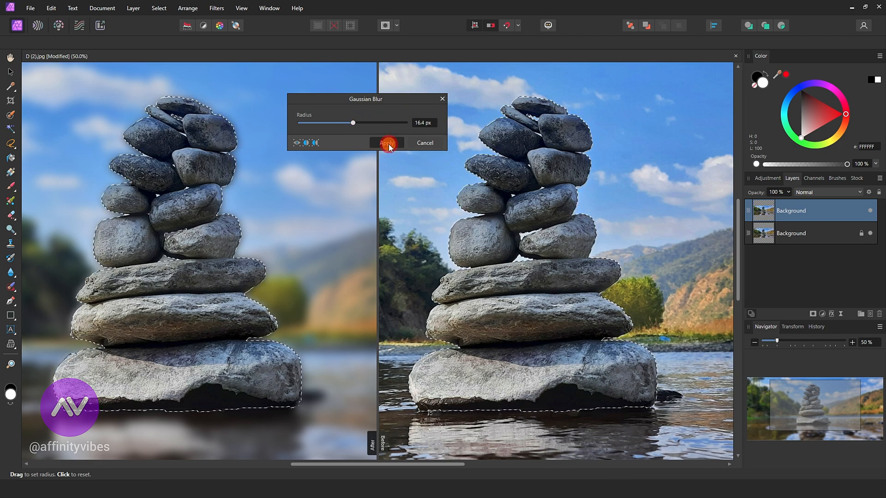
{"action": "left_click", "coordinate": [387, 143]}
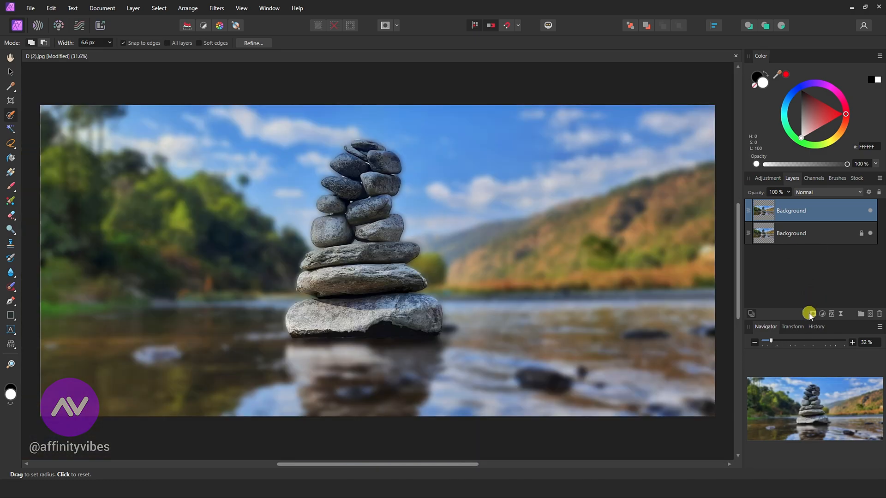
{"action": "mouse_move", "coordinate": [811, 314]}
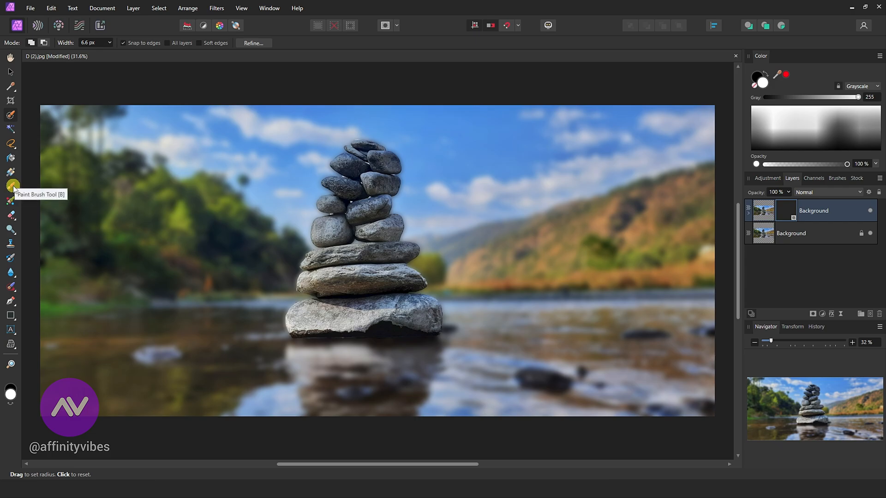
Step: Switch to the Paint Brush and set its flow to 51%
{"action": "left_click", "coordinate": [10, 186]}
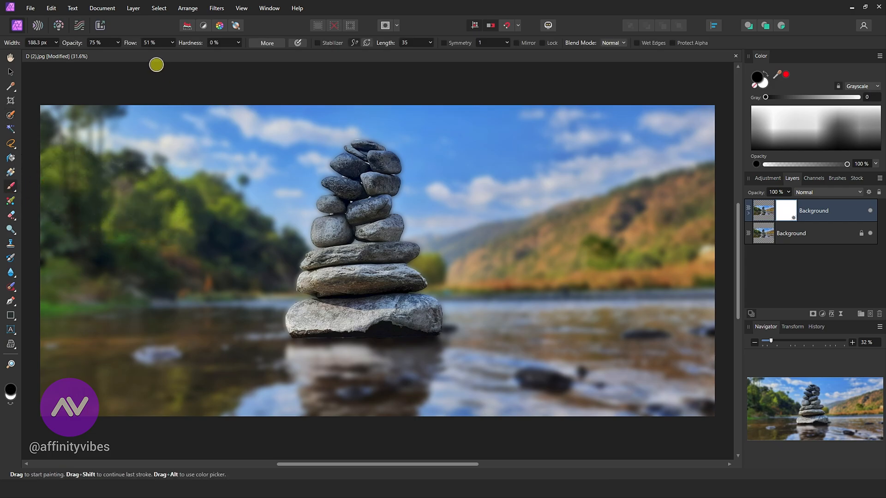
{"action": "left_click", "coordinate": [170, 43]}
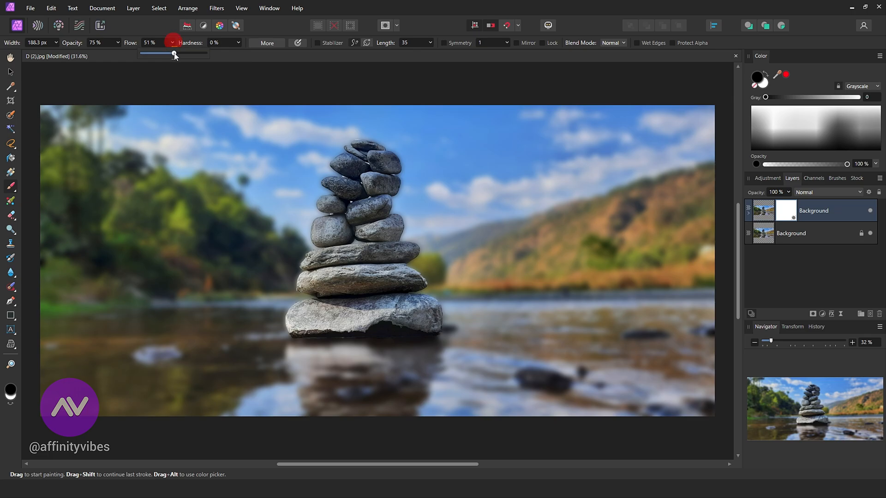
{"action": "left_click_drag", "start_coordinate": [175, 54], "coordinate": [173, 54]}
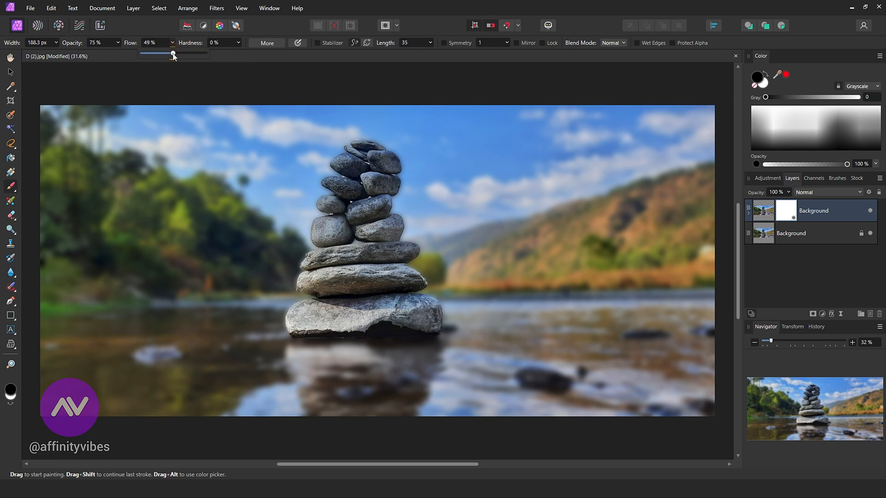
{"action": "left_click_drag", "start_coordinate": [173, 55], "coordinate": [173, 54]}
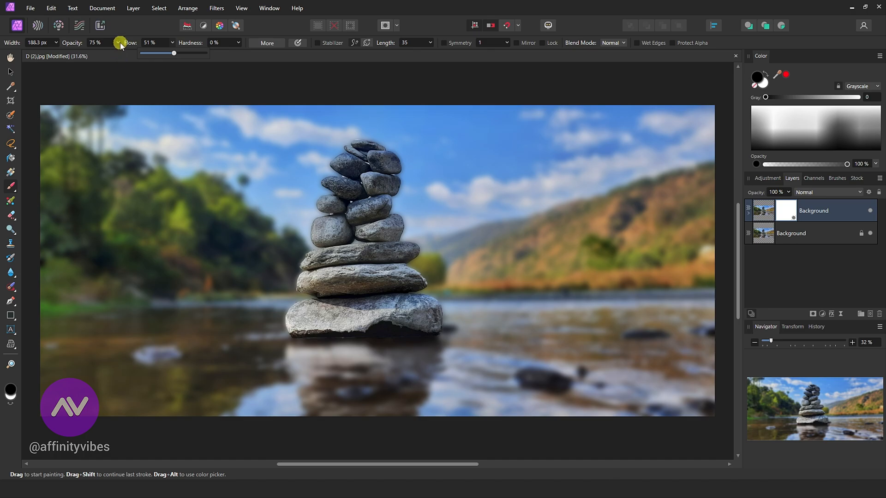
{"action": "mouse_move", "coordinate": [464, 84]}
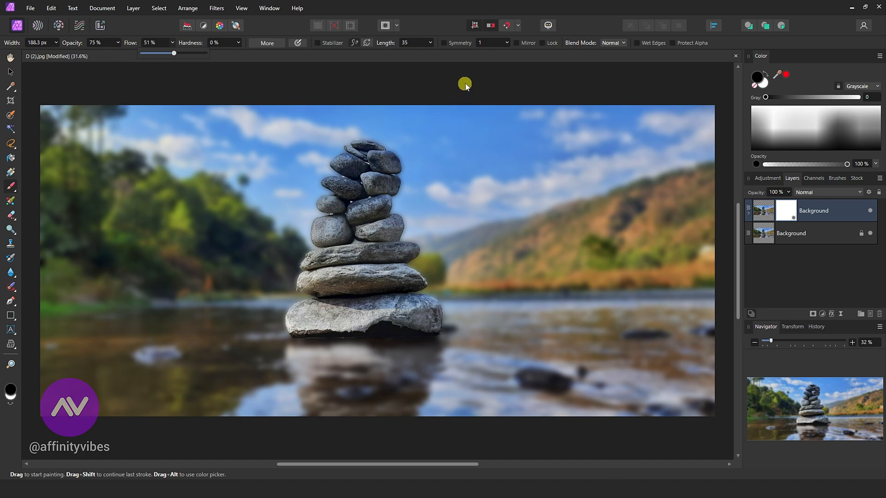
{"action": "mouse_move", "coordinate": [216, 297]}
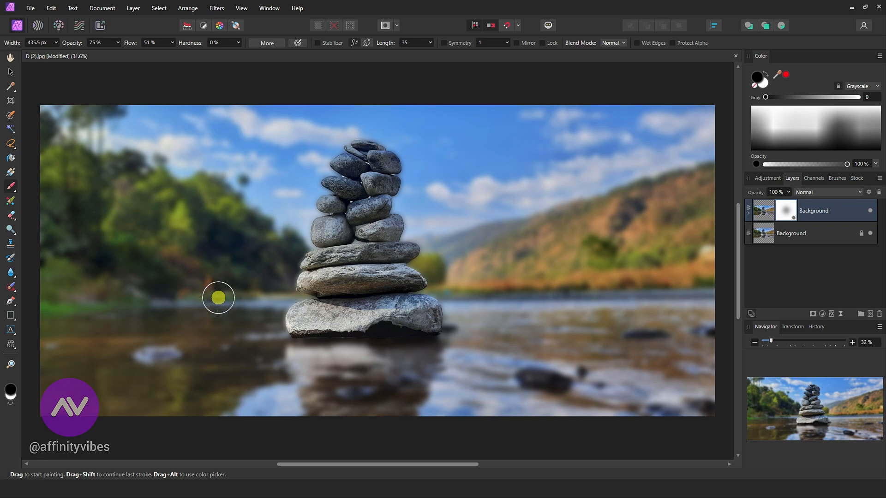
{"action": "mouse_move", "coordinate": [96, 380]}
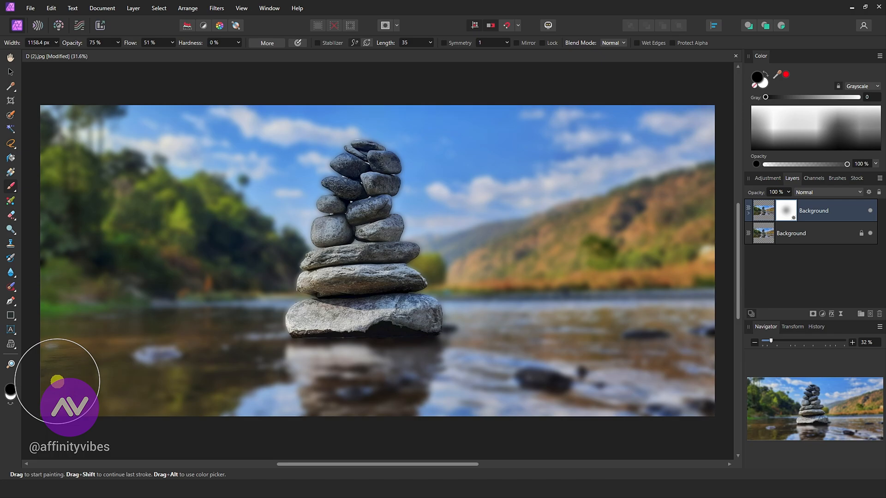
{"action": "mouse_move", "coordinate": [253, 370]}
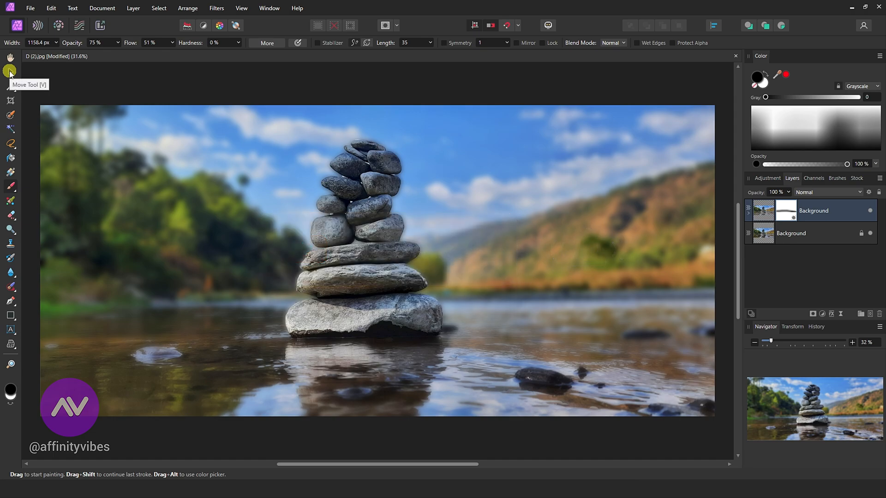
{"action": "mouse_move", "coordinate": [813, 210]}
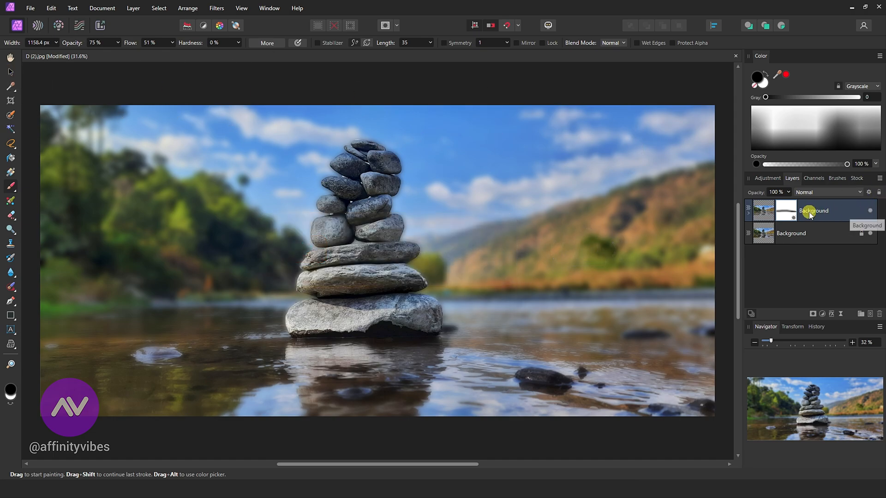
{"action": "mouse_move", "coordinate": [870, 207]}
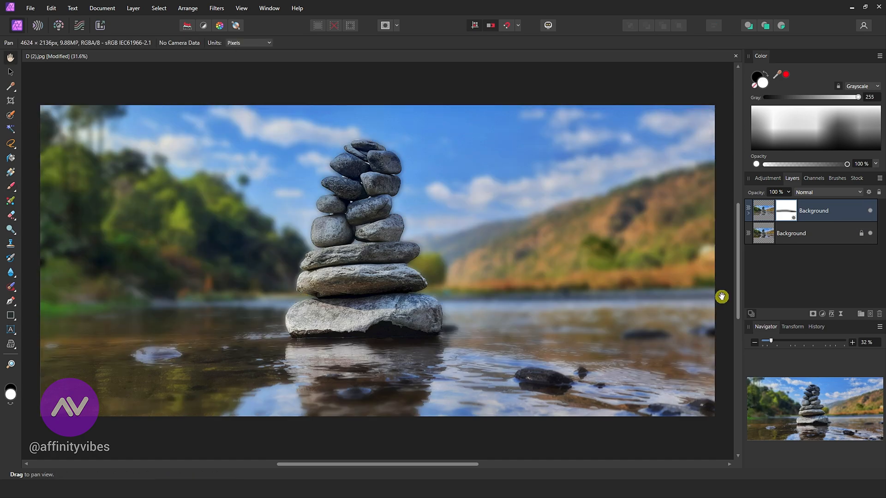
Step: Add a Vibrance adjustment layer at 100% vibrance and close its settings
{"action": "left_click", "coordinate": [822, 313]}
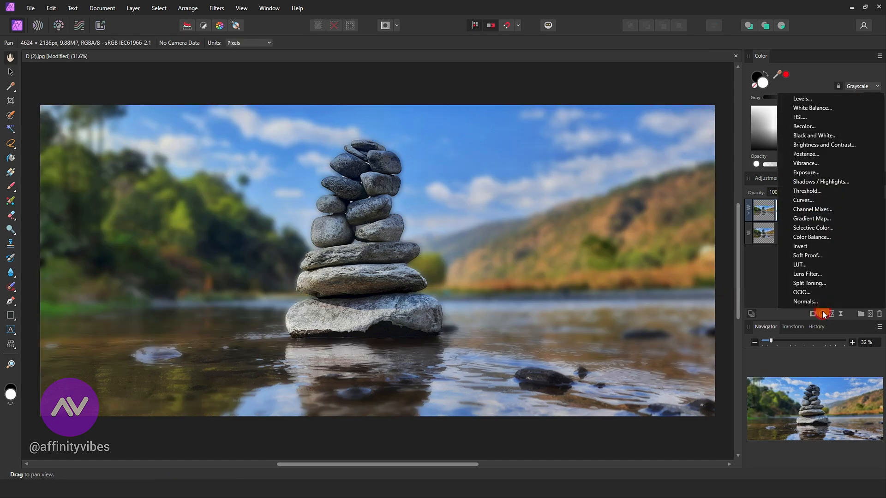
{"action": "mouse_move", "coordinate": [816, 167]}
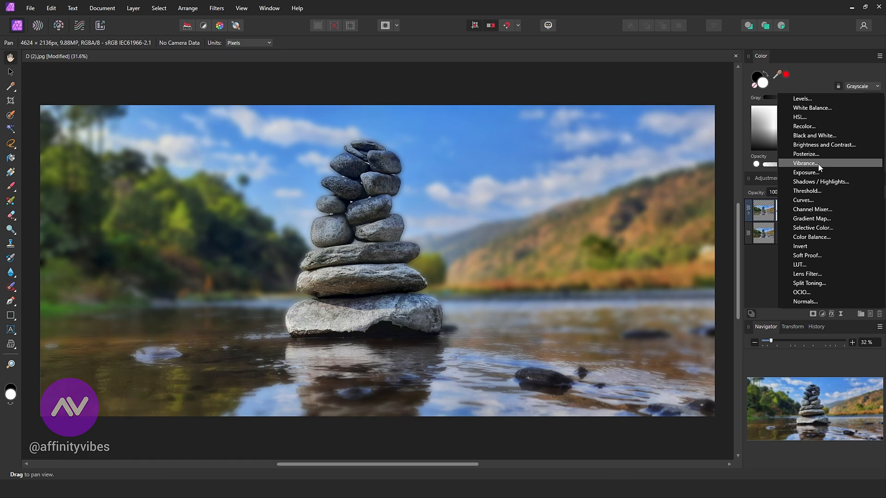
{"action": "left_click", "coordinate": [805, 163]}
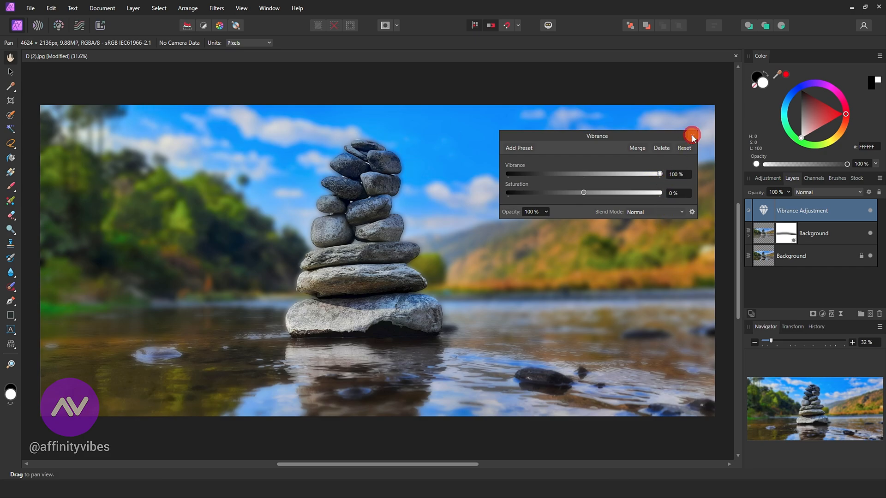
{"action": "left_click", "coordinate": [693, 135]}
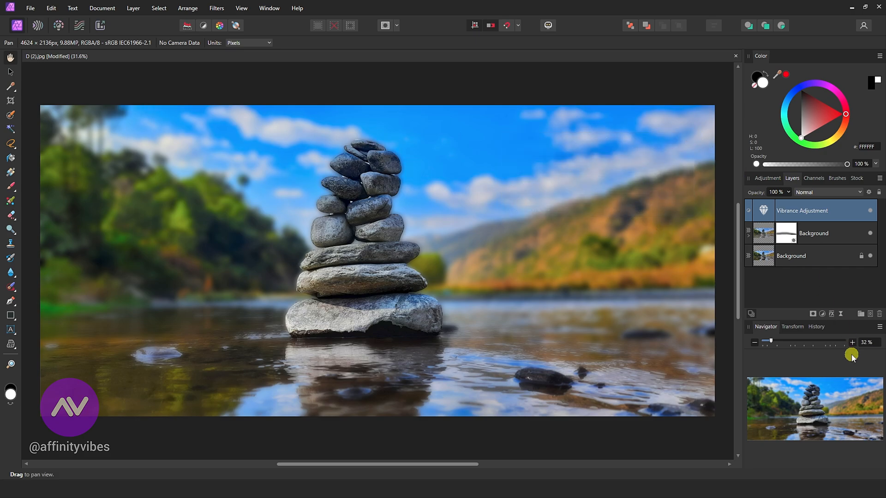
Step: Add a Levels adjustment above Vibrance, then toggle layer visibility to compare
{"action": "left_click", "coordinate": [823, 313]}
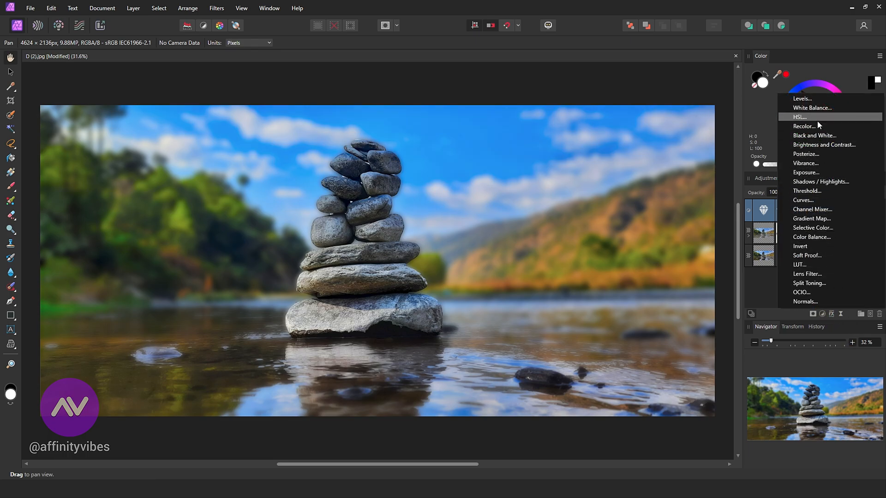
{"action": "left_click", "coordinate": [803, 98]}
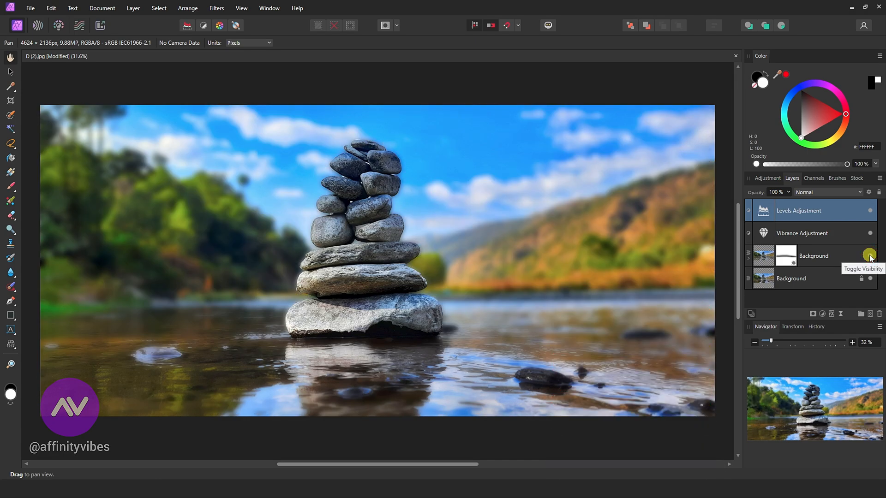
{"action": "left_click", "coordinate": [870, 255]}
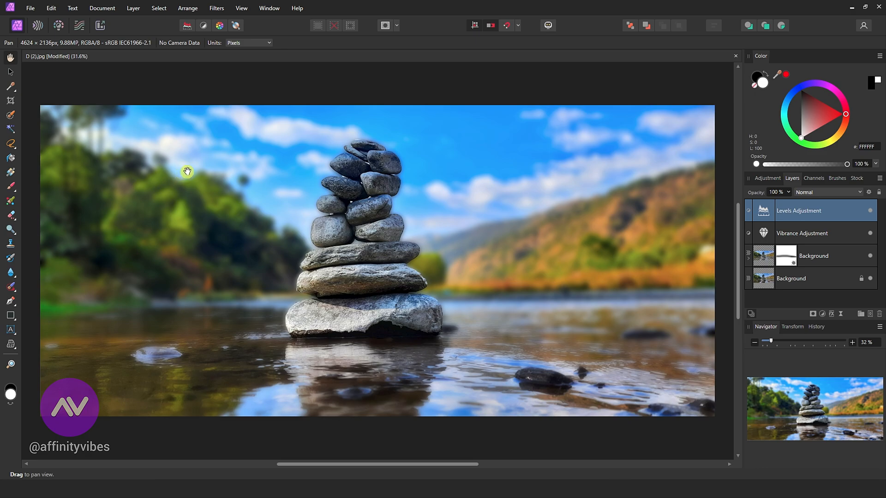